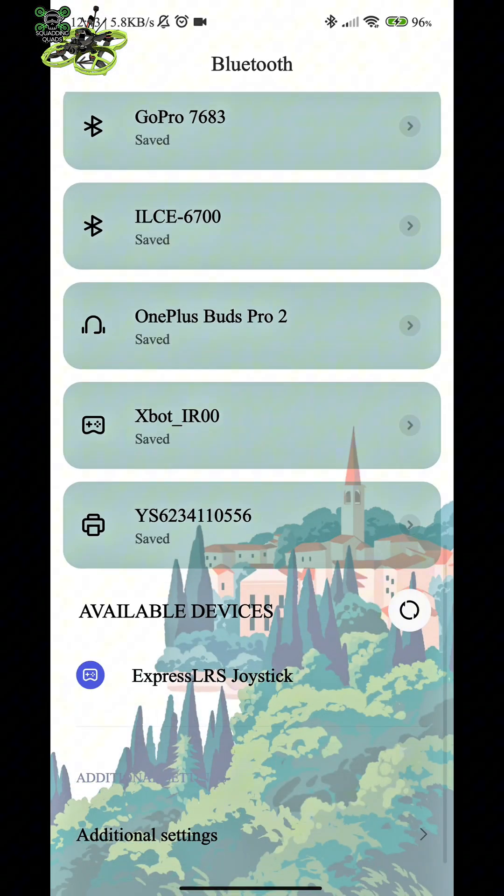
# Pair the phone with the ExpressLRS Joystick from Bluetooth's available devices.
pyautogui.click(213, 676)
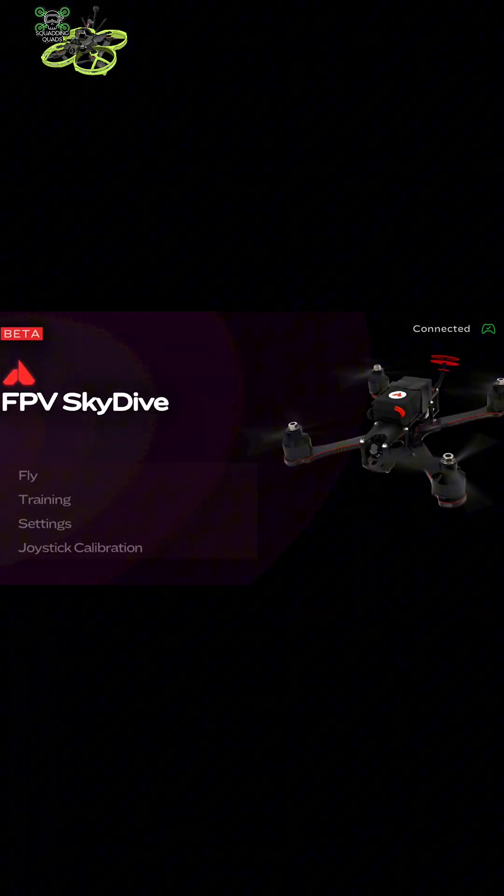
# Calibrate the joystick, choosing the controller's input type, and return to the main menu.
pyautogui.click(79, 548)
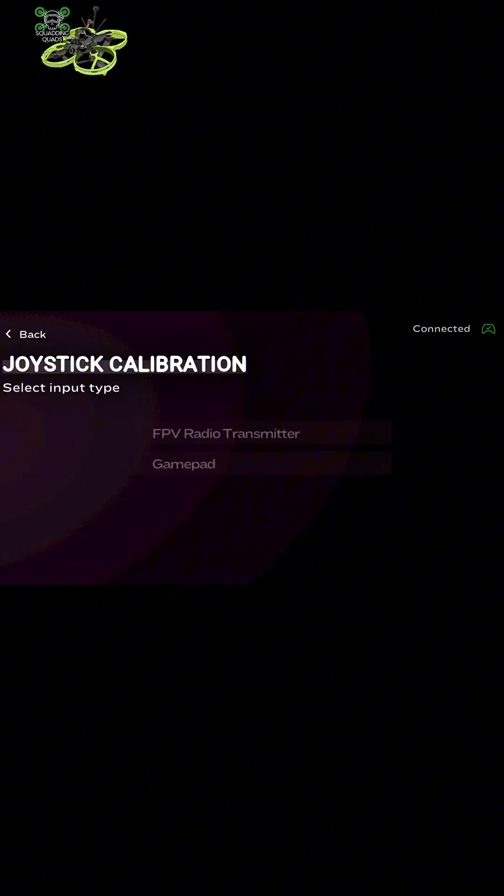
pyautogui.click(183, 463)
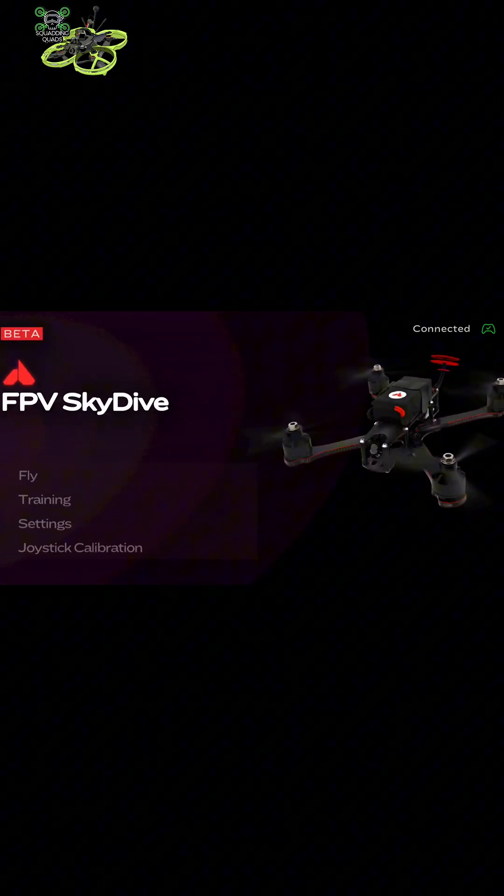
# Choose Fly and select the Red Valley map to show its track list.
pyautogui.click(27, 475)
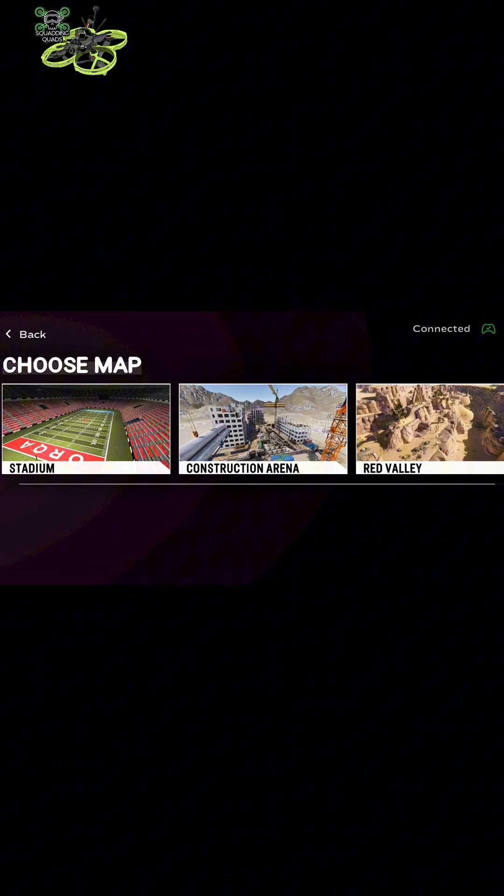
pyautogui.click(429, 430)
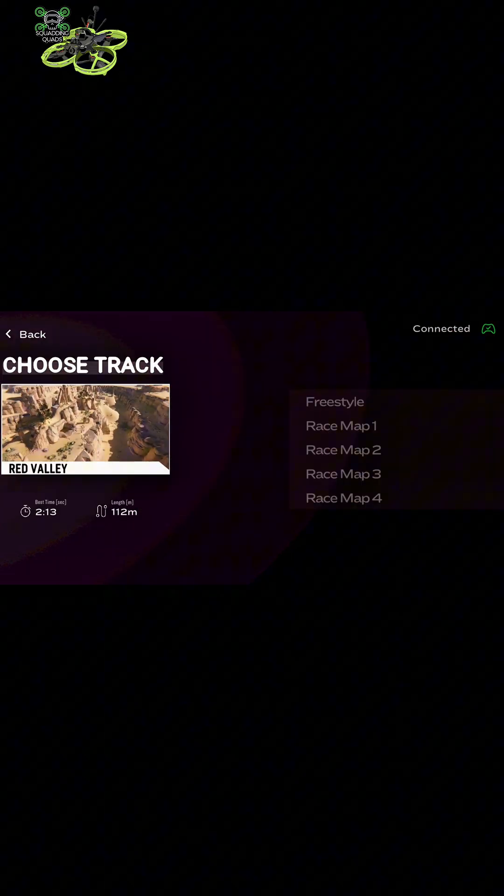